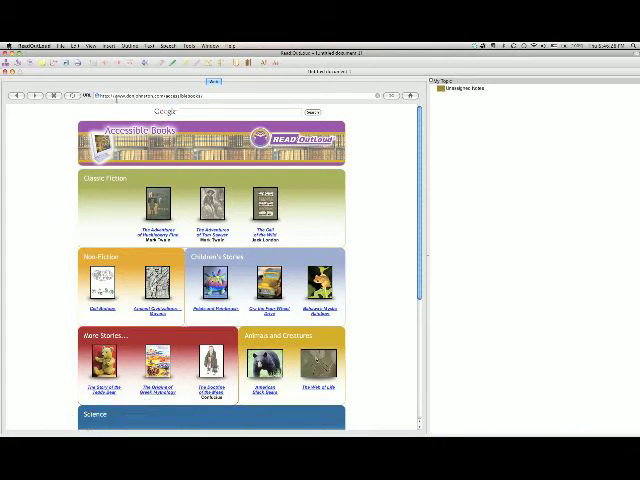
{"action": "mouse_move", "coordinate": [168, 176]}
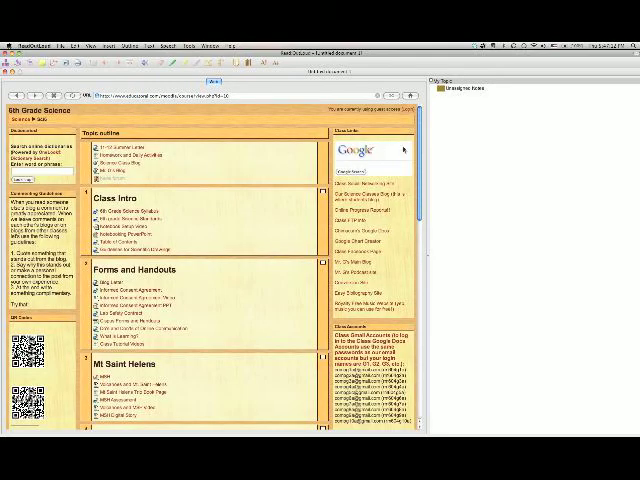
Scroll the 6th Grade Science page down to the Freshwater Pollution and Water Quality links.
{"action": "scroll", "scroll_direction": "down", "scroll_amount": 3}
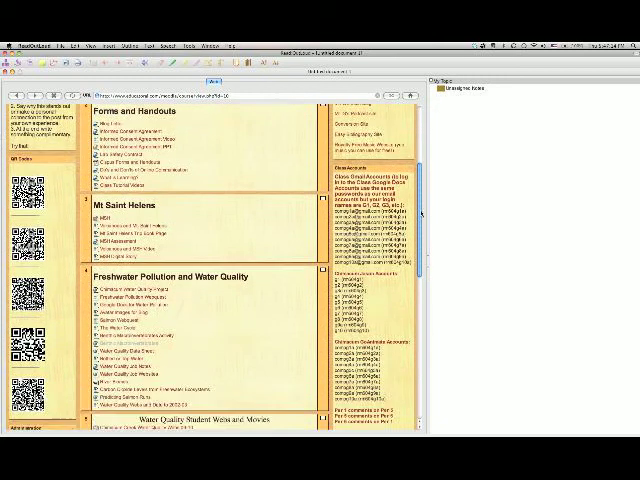
{"action": "scroll", "scroll_direction": "down", "scroll_amount": 3}
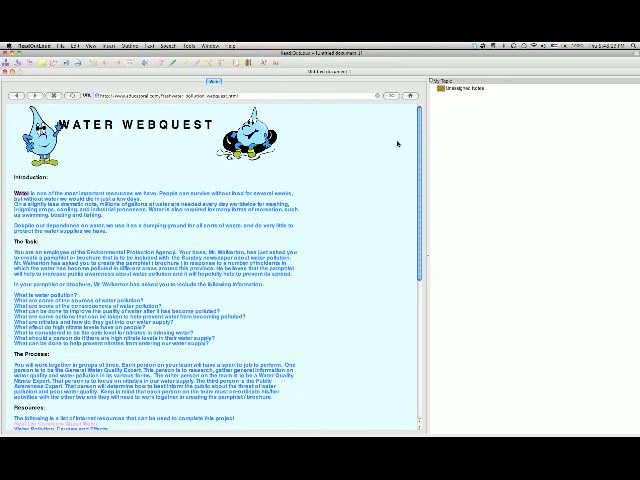
Scroll the pollution article down to its Causes of Water Pollution section.
{"action": "scroll", "scroll_direction": "down", "scroll_amount": 3}
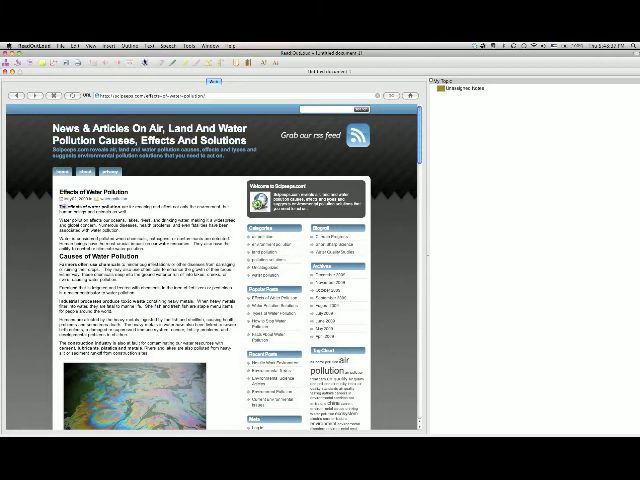
{"action": "scroll", "scroll_direction": "down", "scroll_amount": 3}
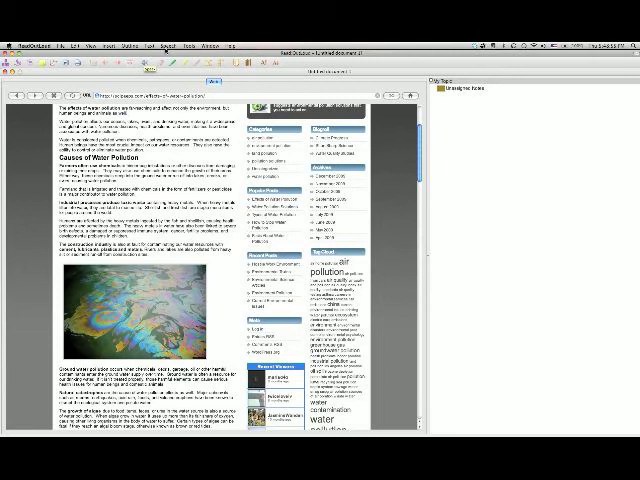
{"action": "left_click", "coordinate": [172, 40]}
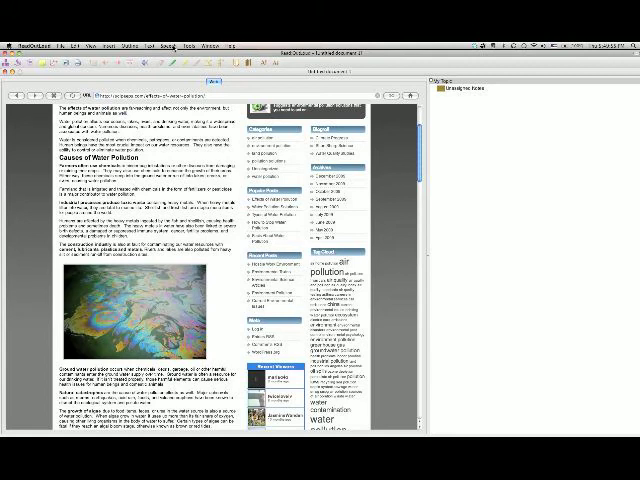
Bring up the Highlight menu with its text-marking color options.
{"action": "left_click", "coordinate": [184, 32]}
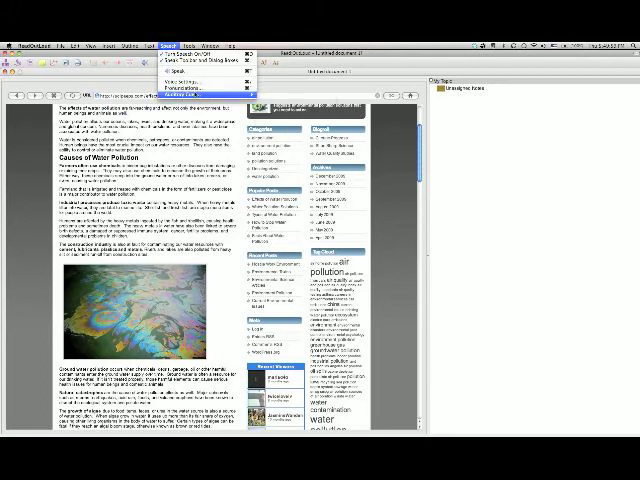
{"action": "mouse_move", "coordinate": [200, 92]}
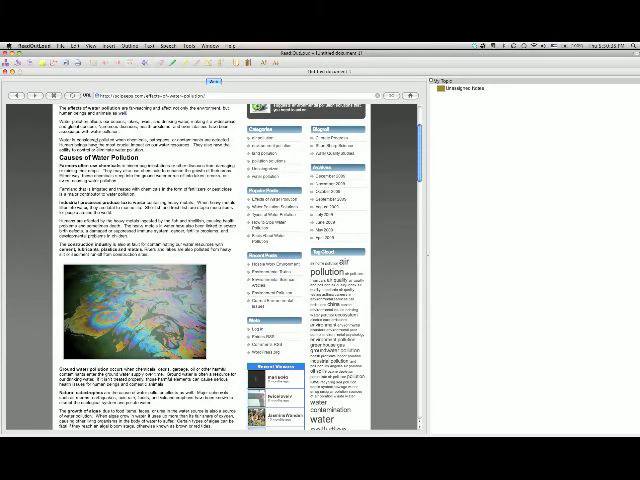
Scroll to the Causes of Water Pollution passages to mark them as bookmarks.
{"action": "scroll", "scroll_direction": "down", "scroll_amount": 3}
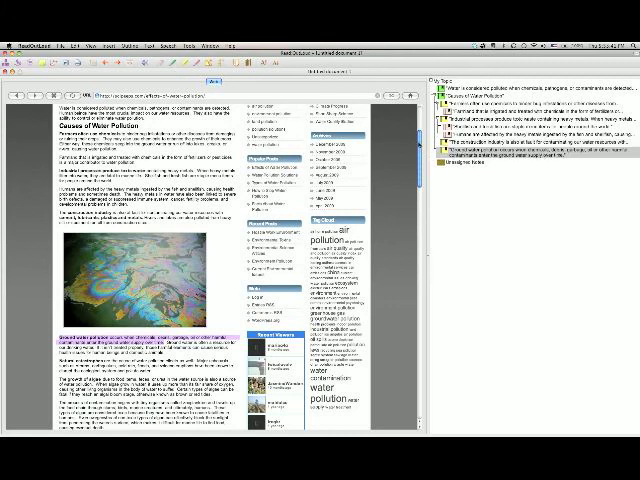
Scroll through the Effects of Water Pollution section while highlighting it in pink.
{"action": "scroll", "scroll_direction": "down", "scroll_amount": 3}
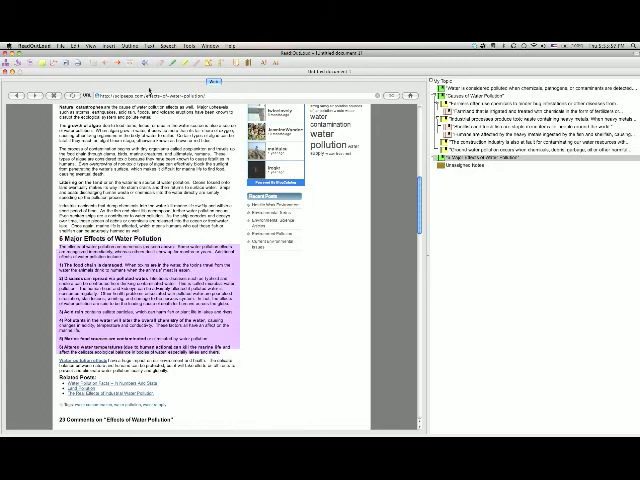
{"action": "scroll", "scroll_direction": "down", "scroll_amount": 3}
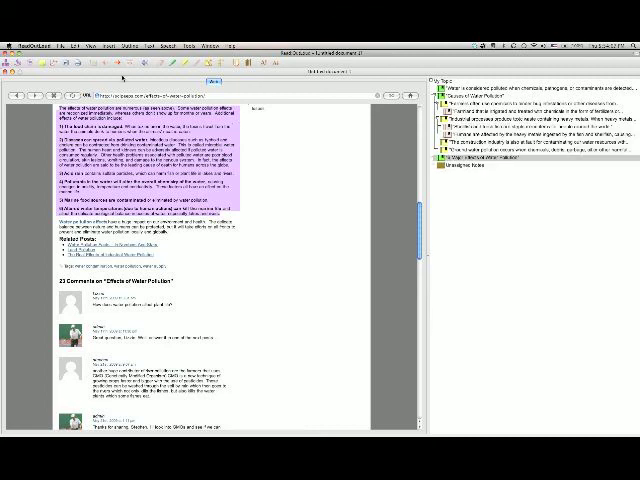
Save the highlighted page as a file on My Computer in the Documents folder.
{"action": "left_click", "coordinate": [64, 44]}
{"action": "type", "text": "GonzalezRead"}
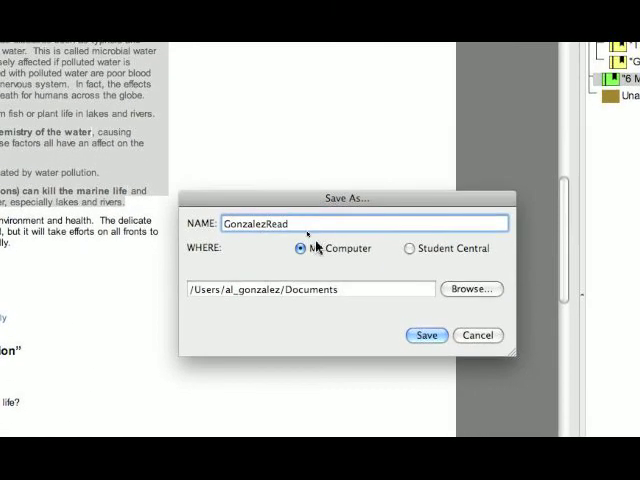
{"action": "left_click", "coordinate": [426, 336]}
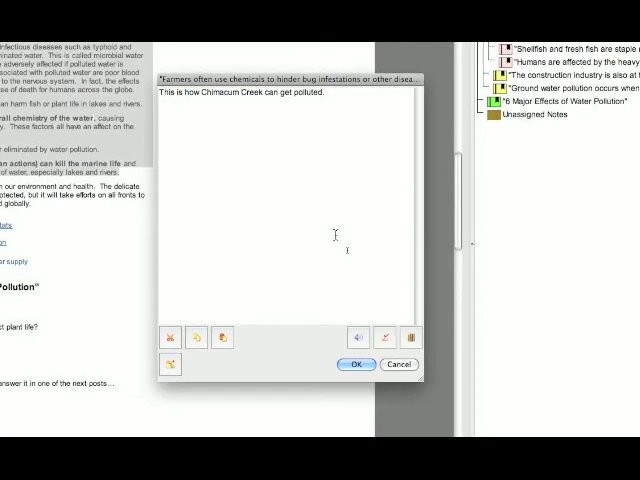
Store the note 'This is how Chimacum Creek can get polluted.' on the farmers-and-chemicals bookmark.
{"action": "left_click", "coordinate": [352, 364]}
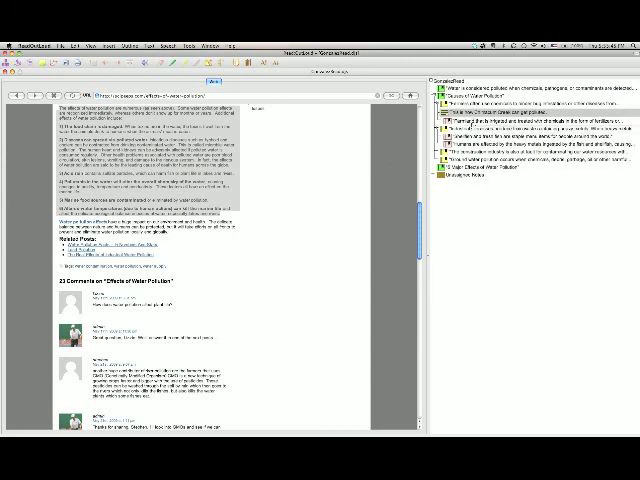
{"action": "left_click", "coordinate": [540, 120]}
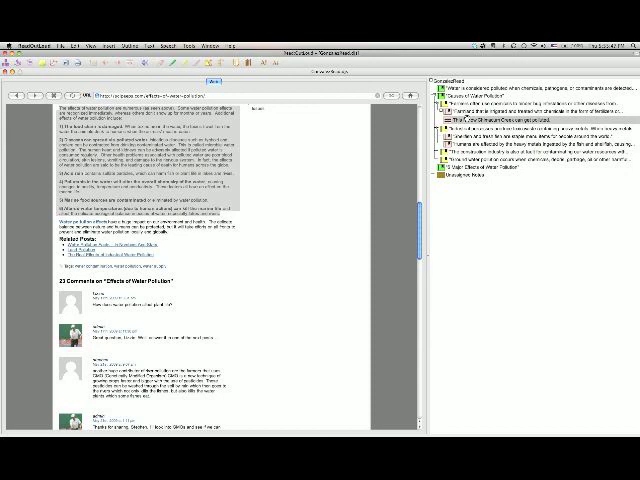